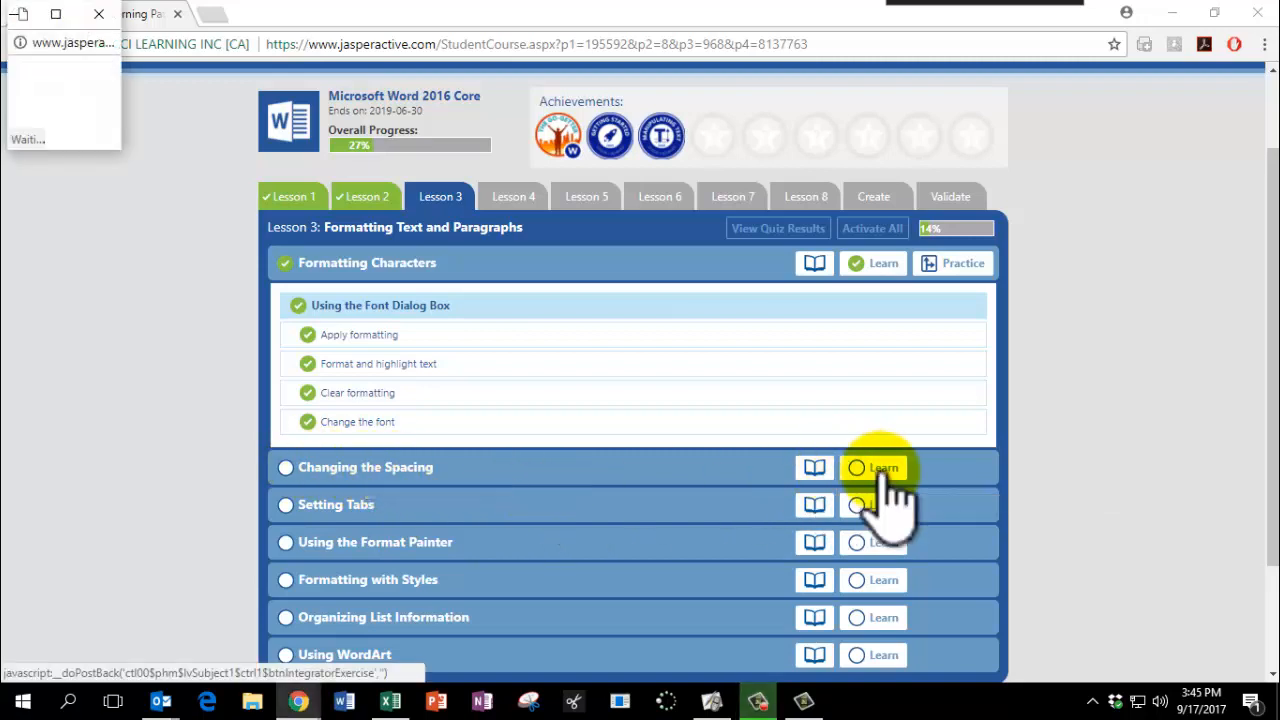
# Step: Launch the Changing the Spacing exercise to open the Staff Agenda document
pyautogui.click(883, 467)
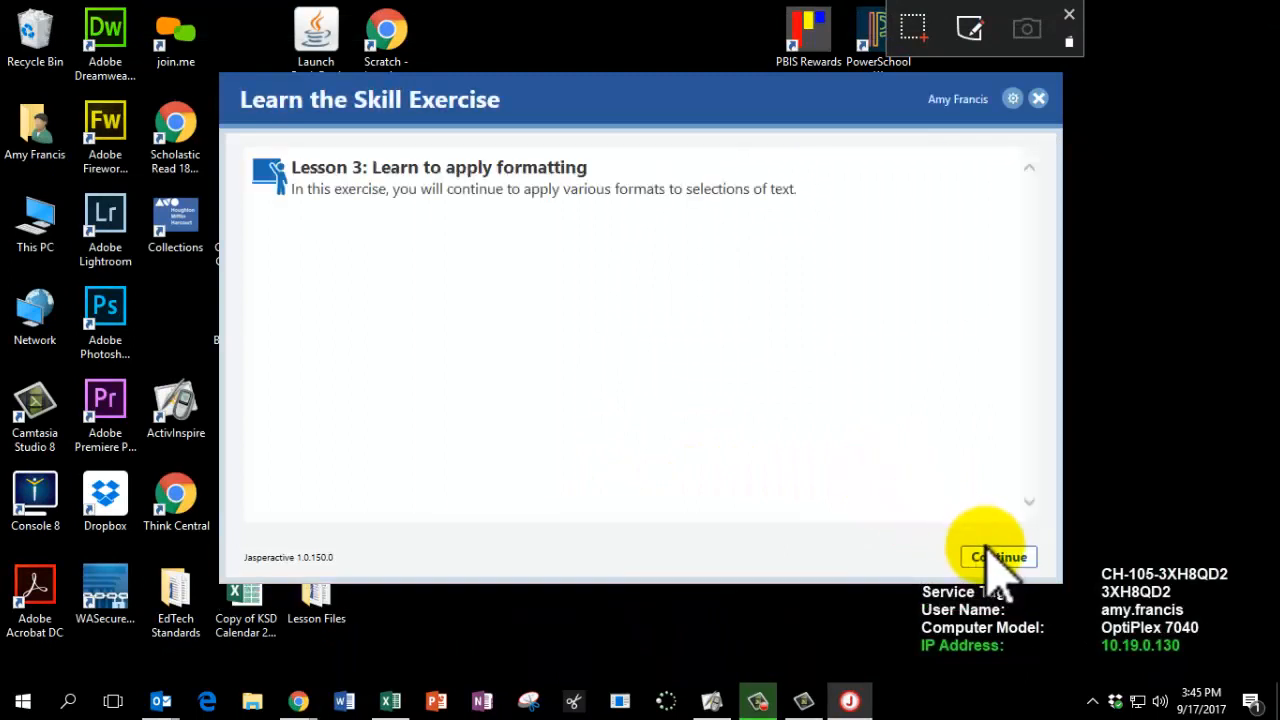
pyautogui.click(997, 557)
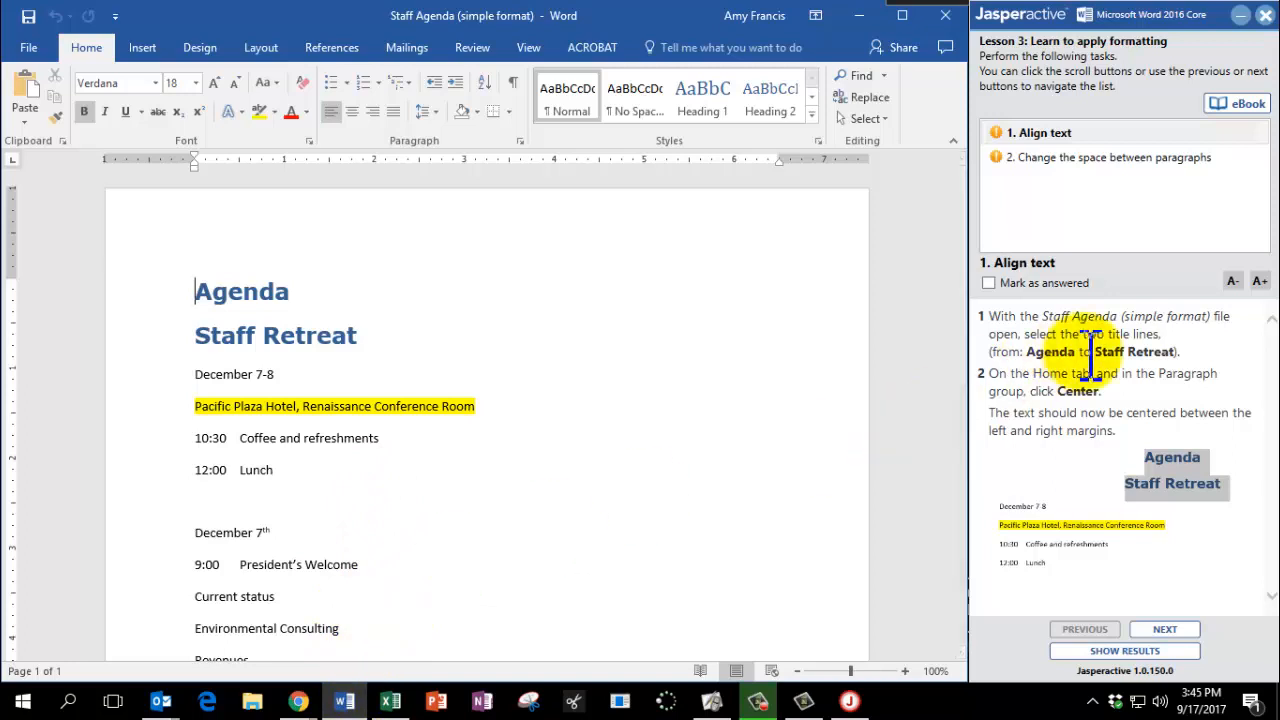
pyautogui.moveTo(1005, 333)
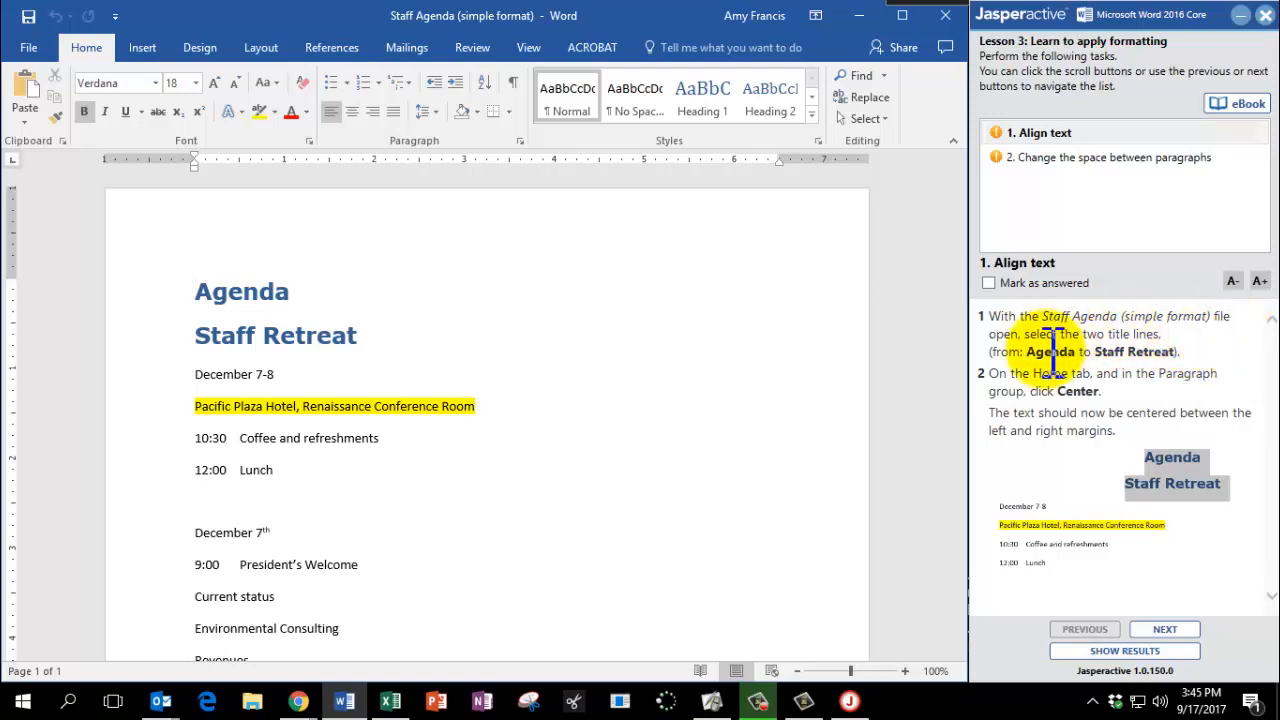
pyautogui.moveTo(1125, 351)
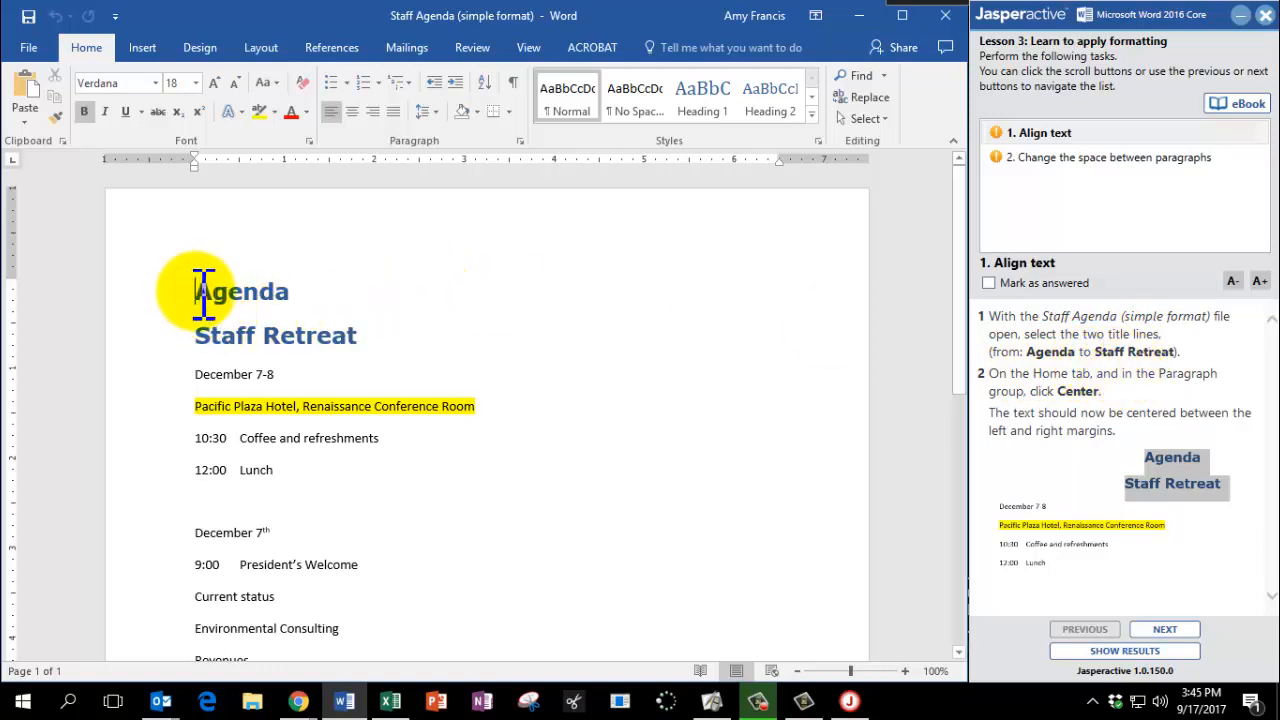
# Step: Center the 'Agenda' and 'Staff Retreat' title lines
pyautogui.moveTo(195, 290); pyautogui.dragTo(360, 335)
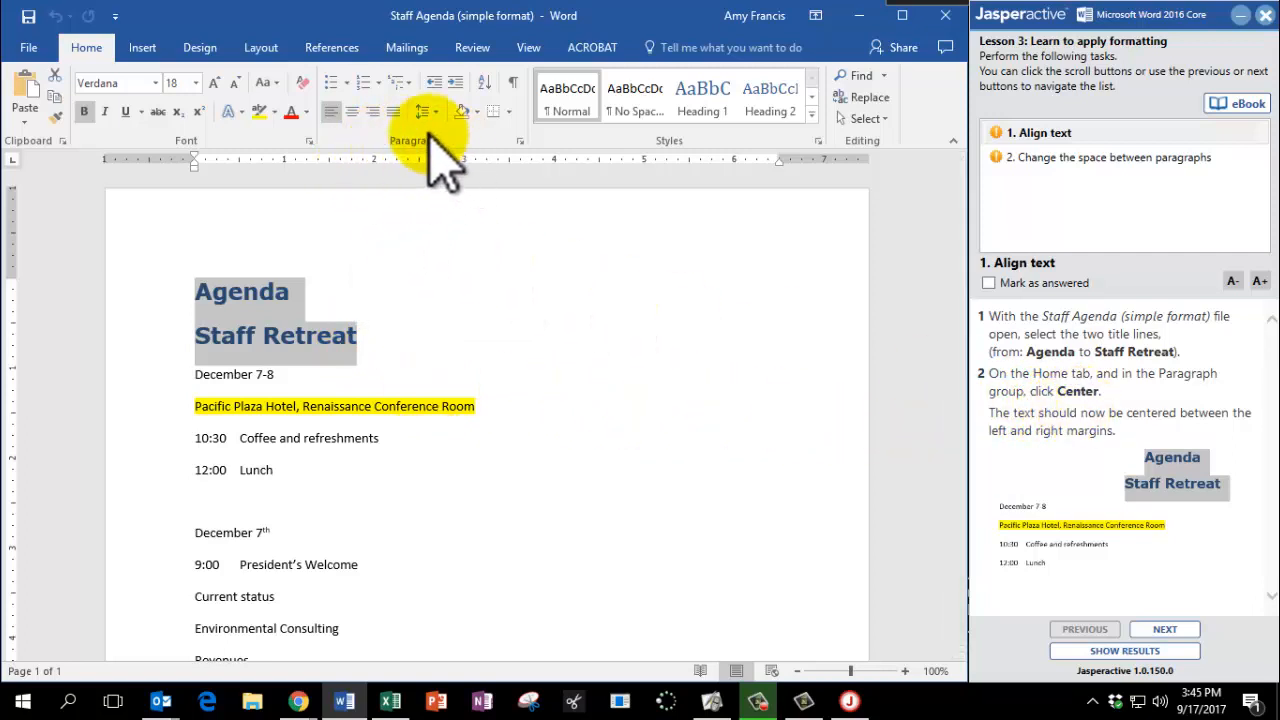
pyautogui.moveTo(510, 130)
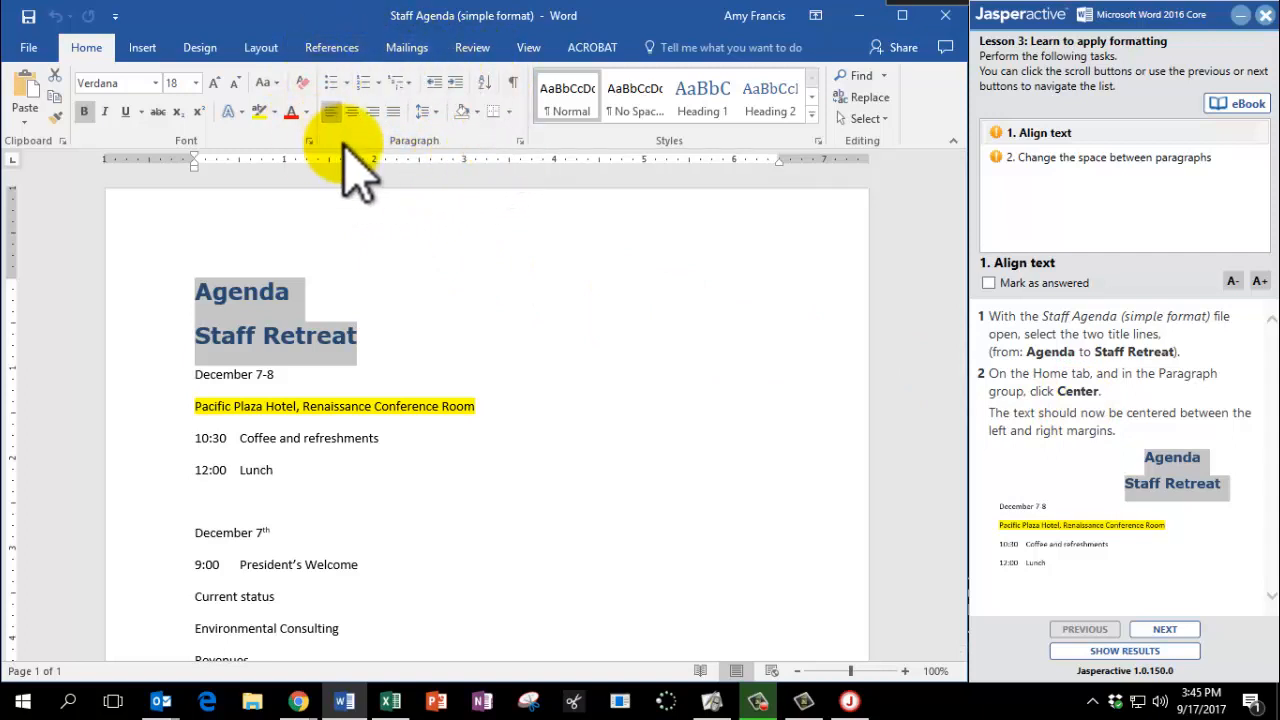
pyautogui.moveTo(352, 111)
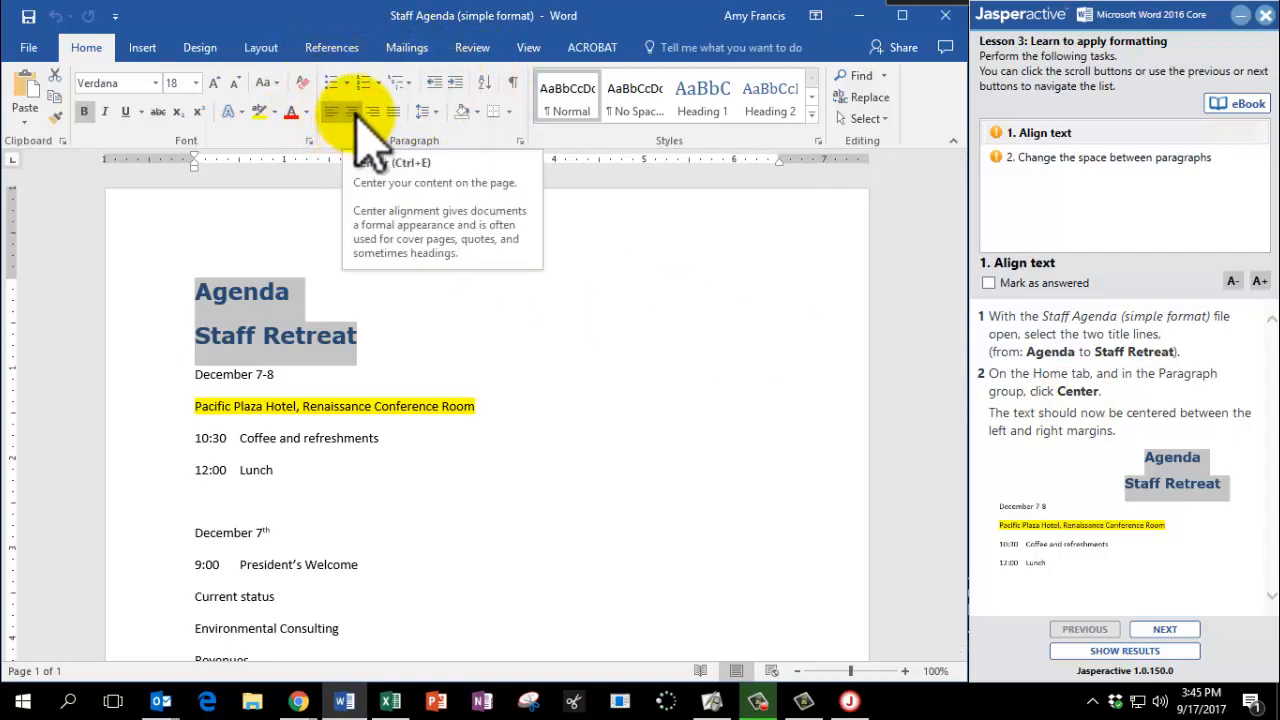
pyautogui.click(361, 111)
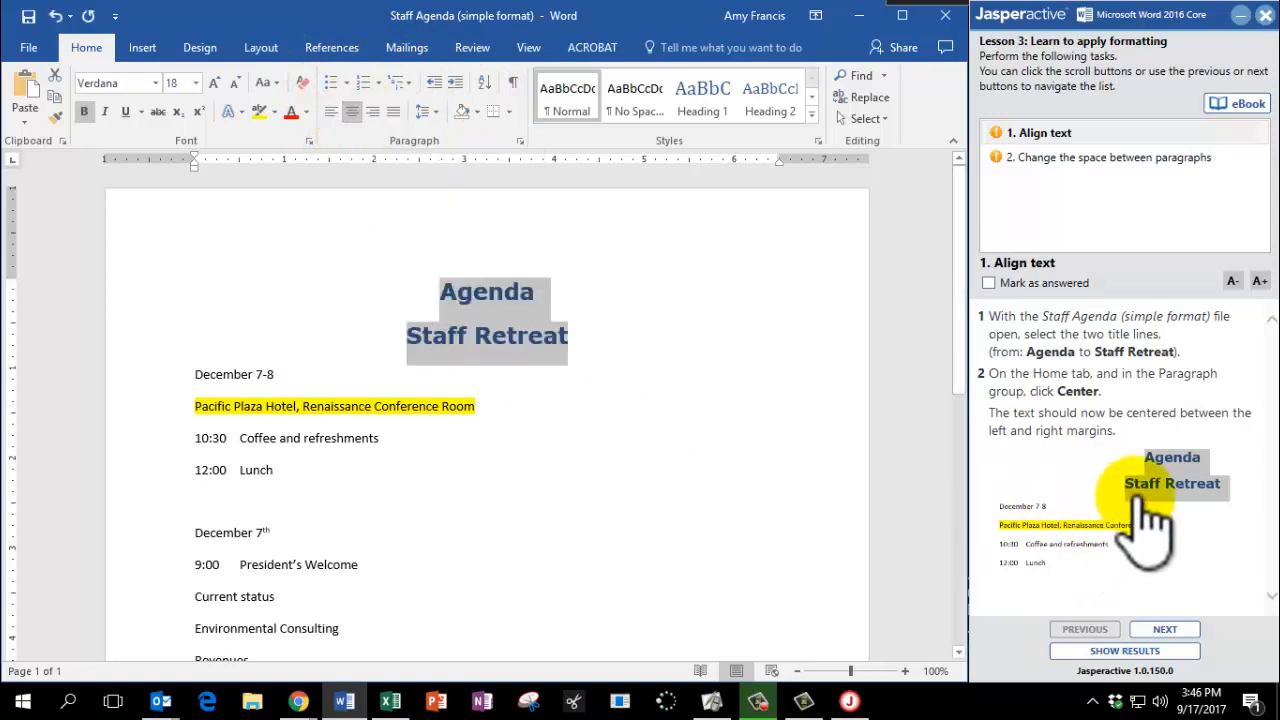
pyautogui.moveTo(930, 380)
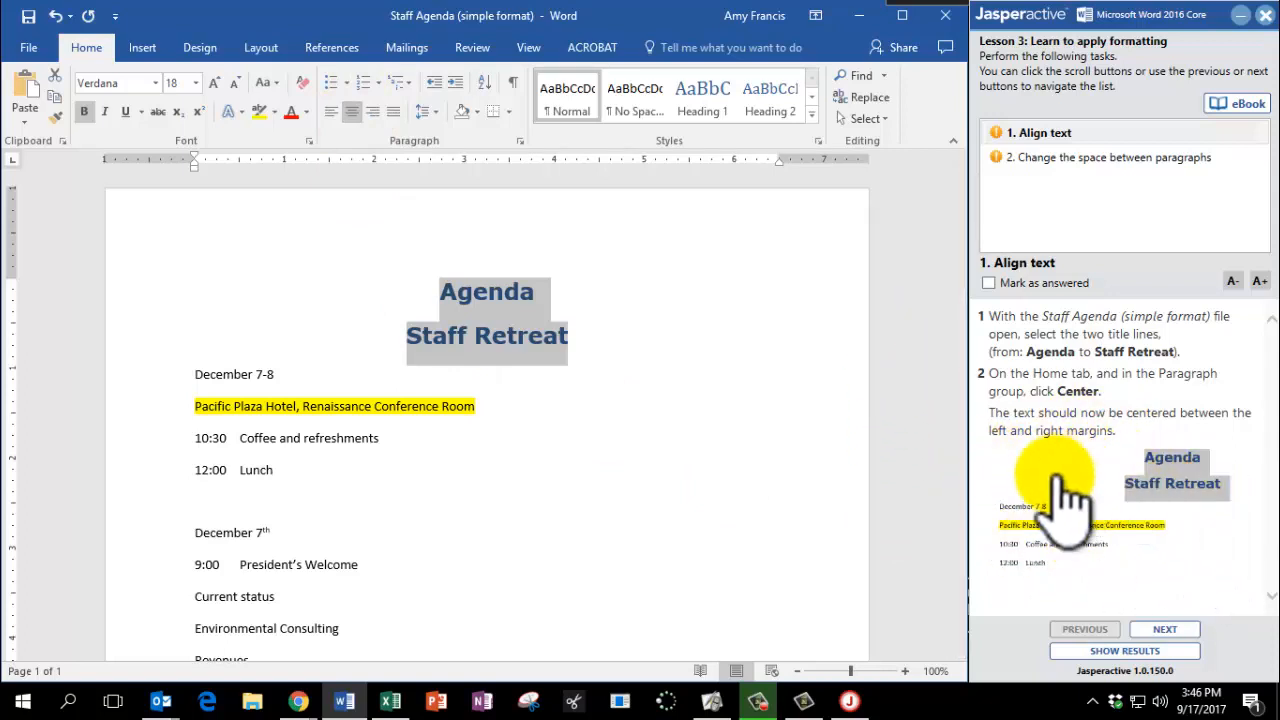
pyautogui.moveTo(1215, 500)
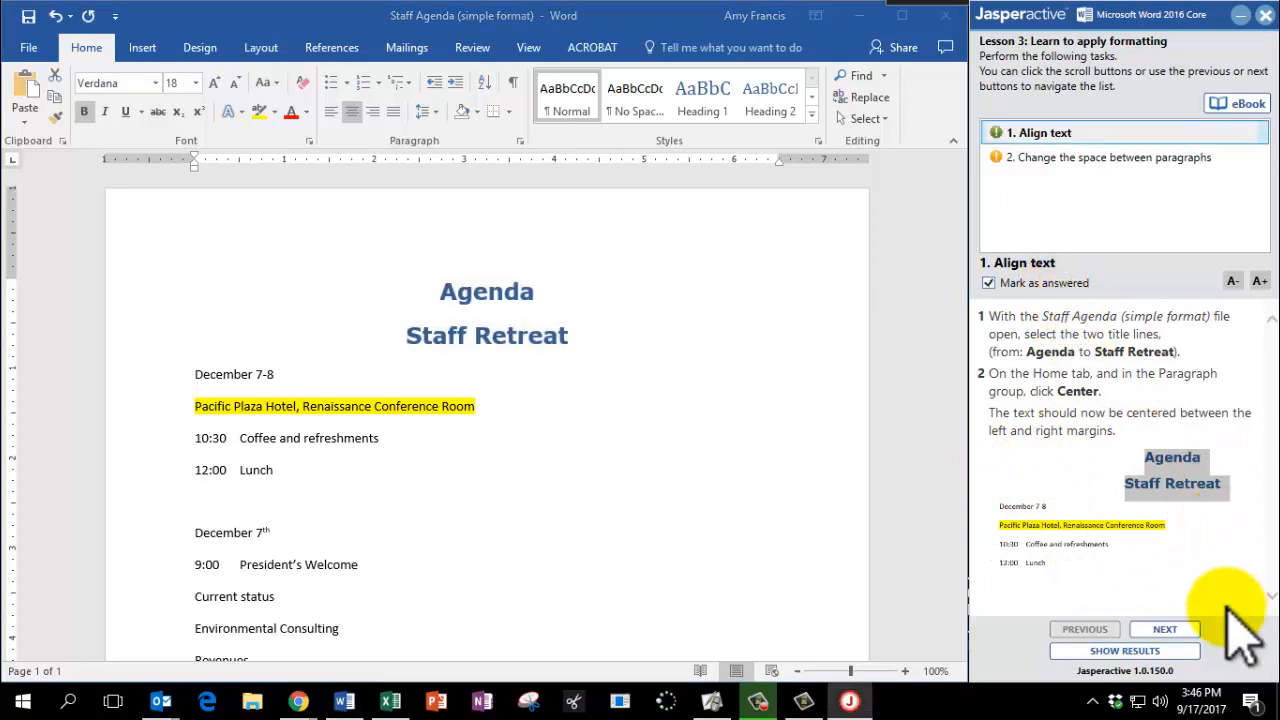
pyautogui.moveTo(1190, 650)
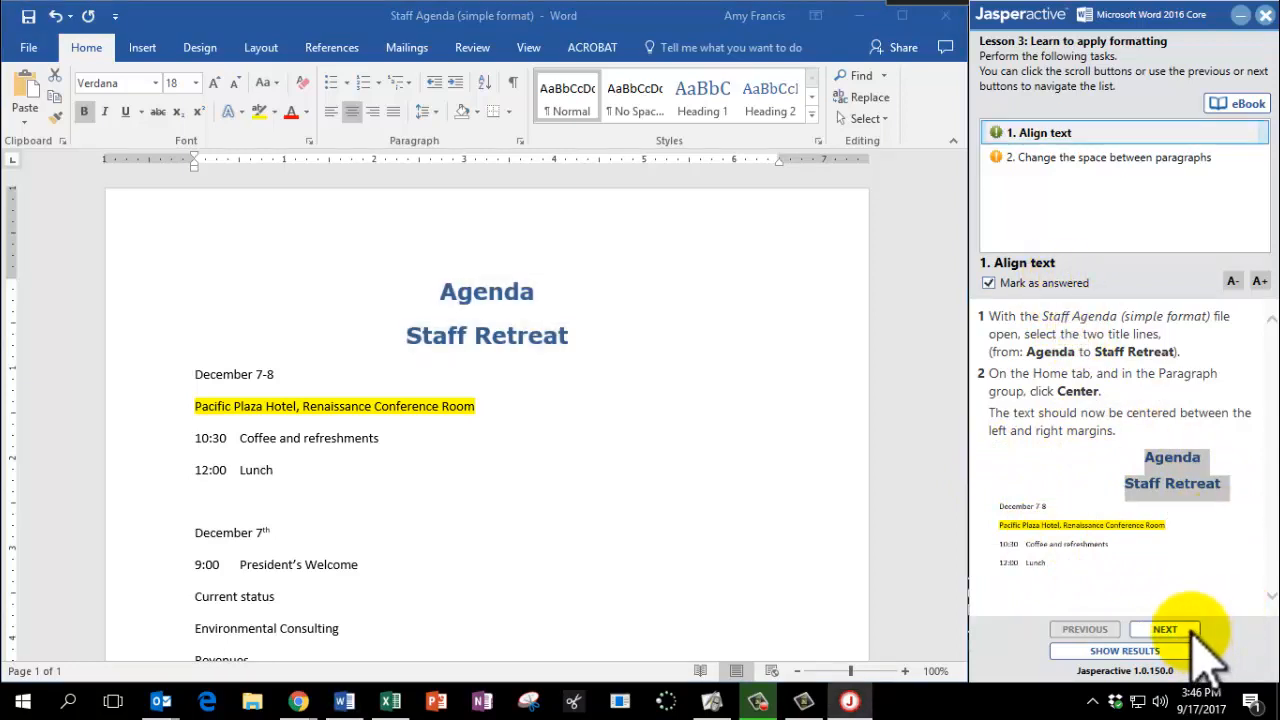
# Step: Reduce spacing after the seven lines from 'Current status' through 'Open session' to 6 pt
pyautogui.click(1164, 629)
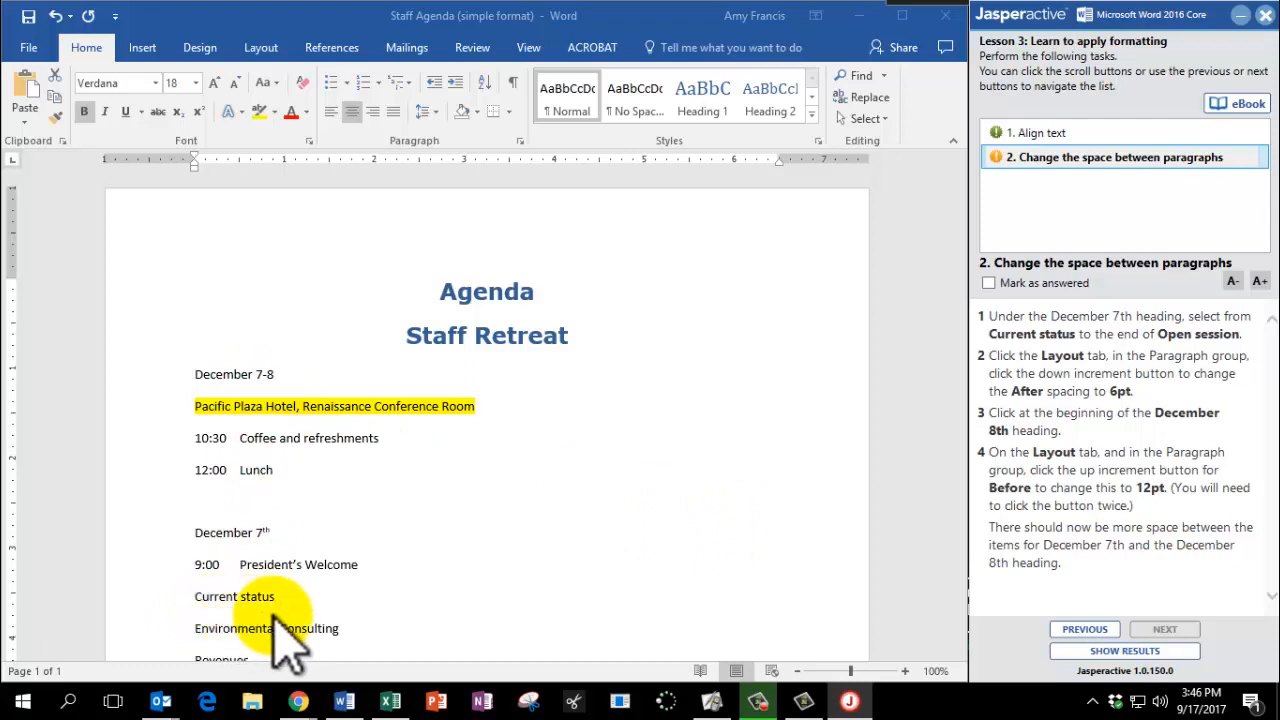
pyautogui.scroll(-3)
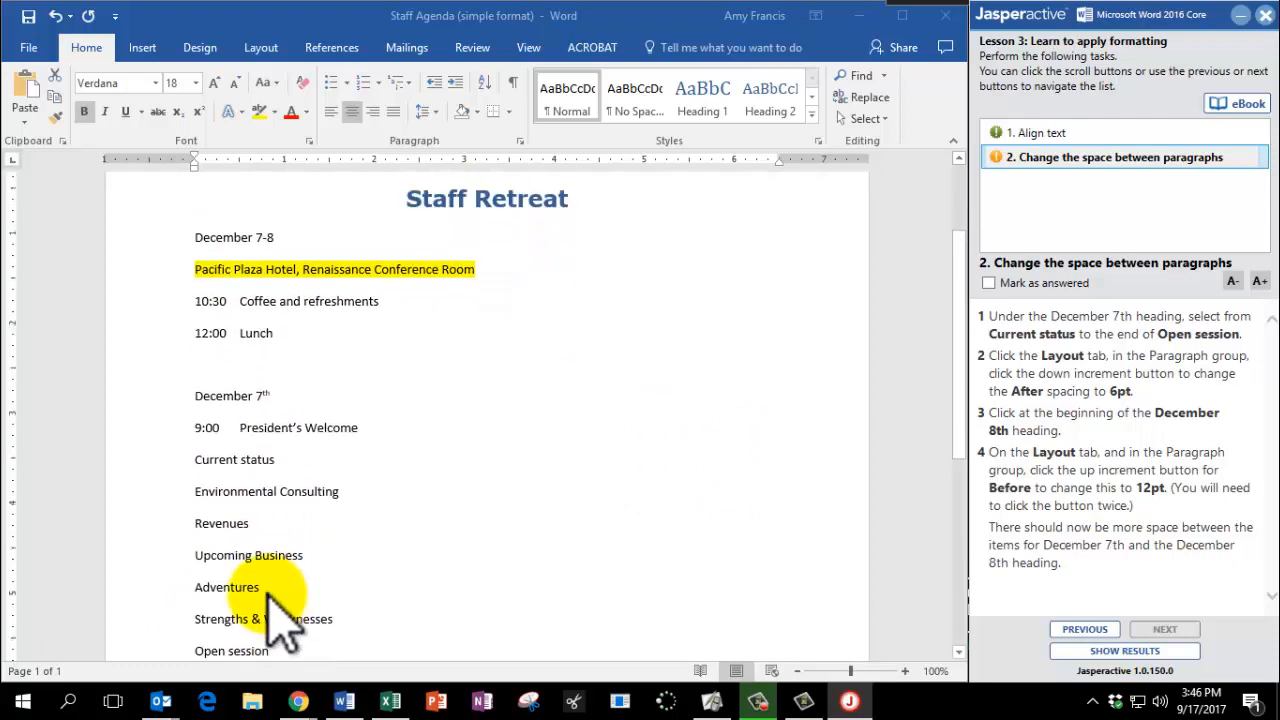
pyautogui.scroll(-3)
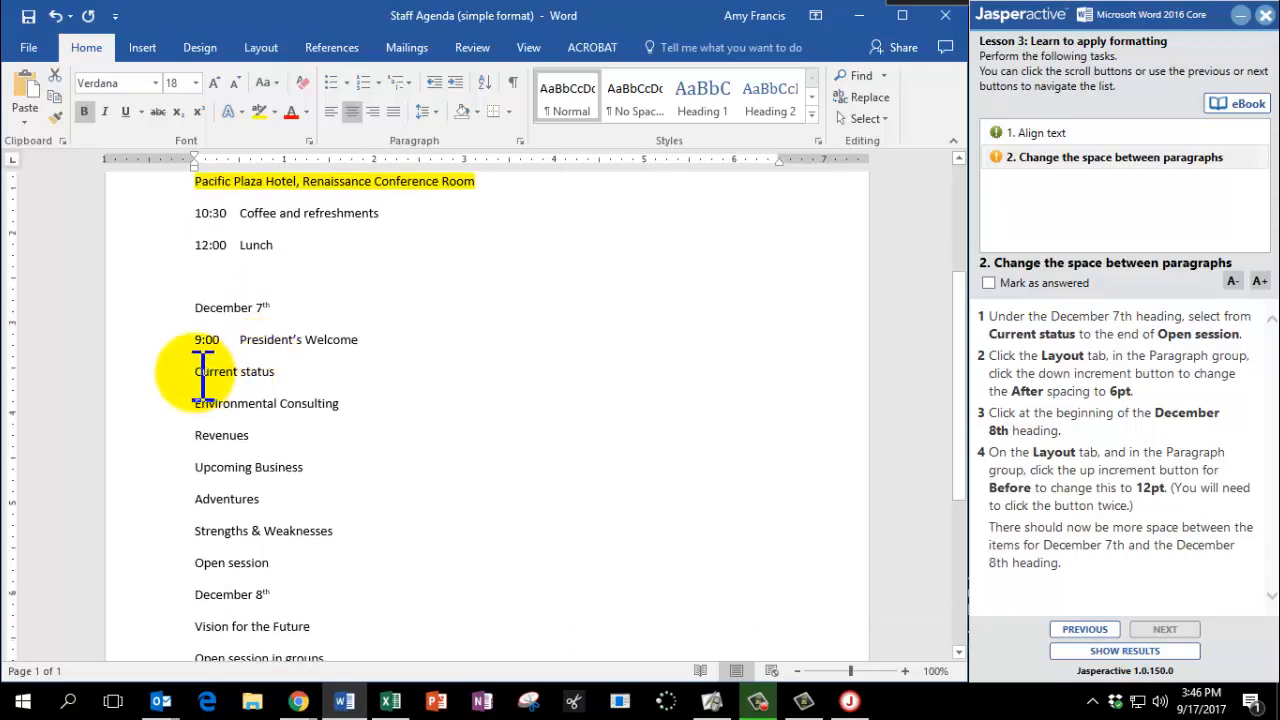
pyautogui.moveTo(195, 371); pyautogui.dragTo(303, 467)
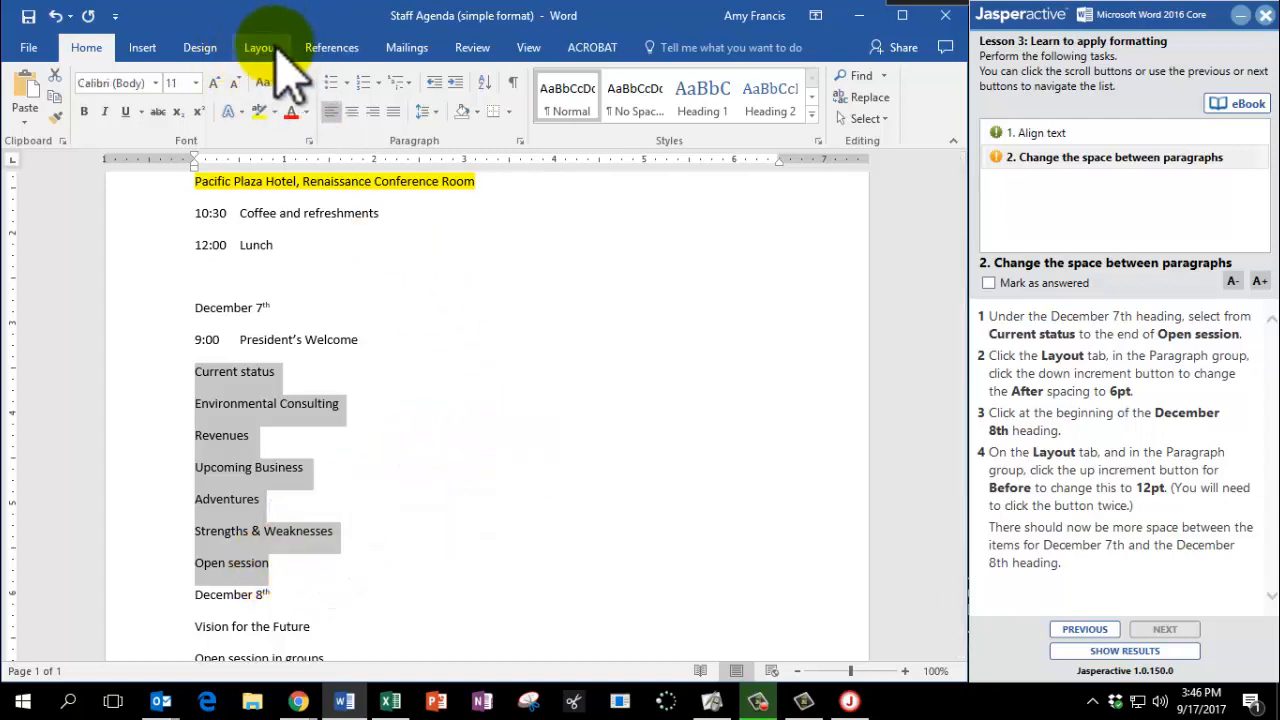
pyautogui.click(258, 47)
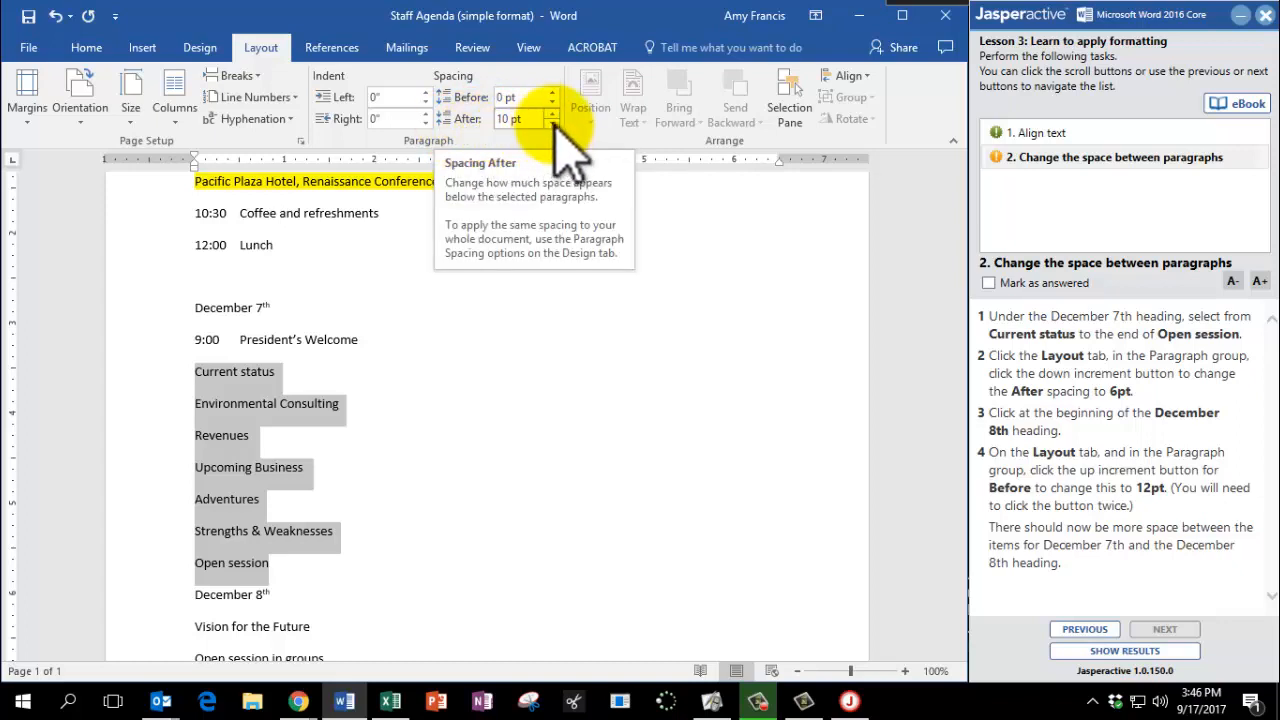
pyautogui.click(551, 124)
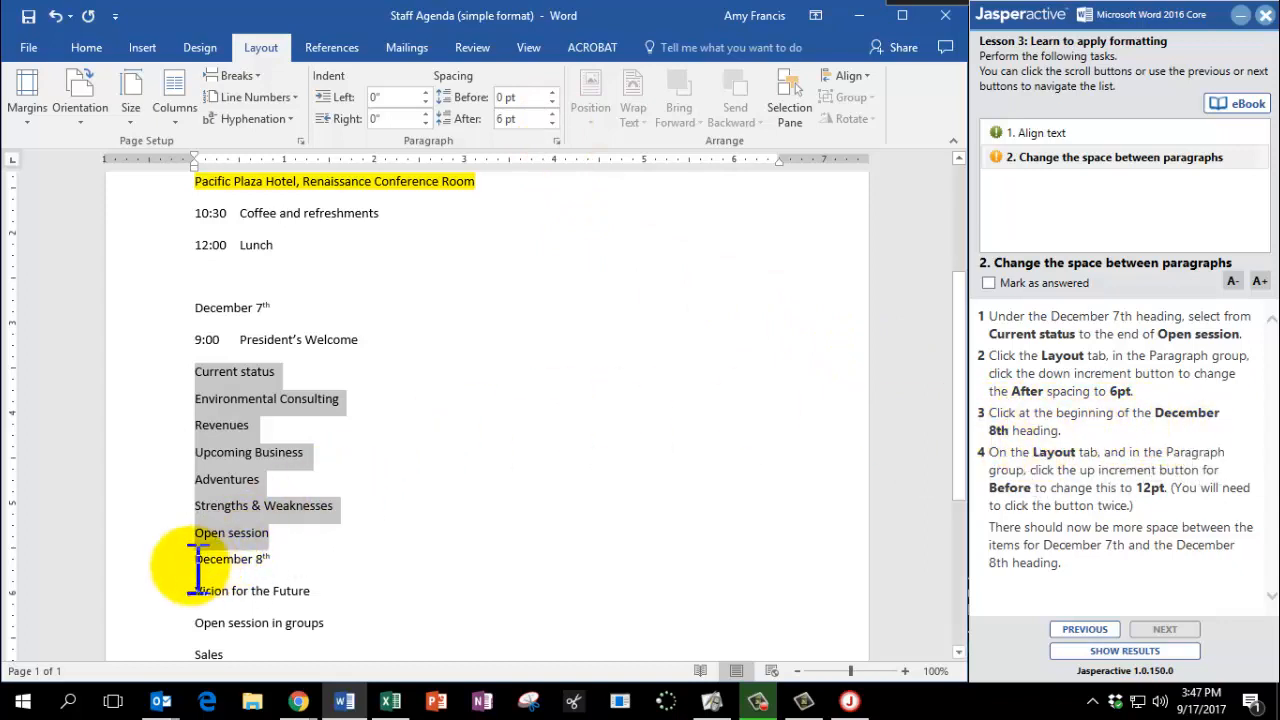
# Step: Set the December 8th heading's space before to 12 pt
pyautogui.click(550, 113)
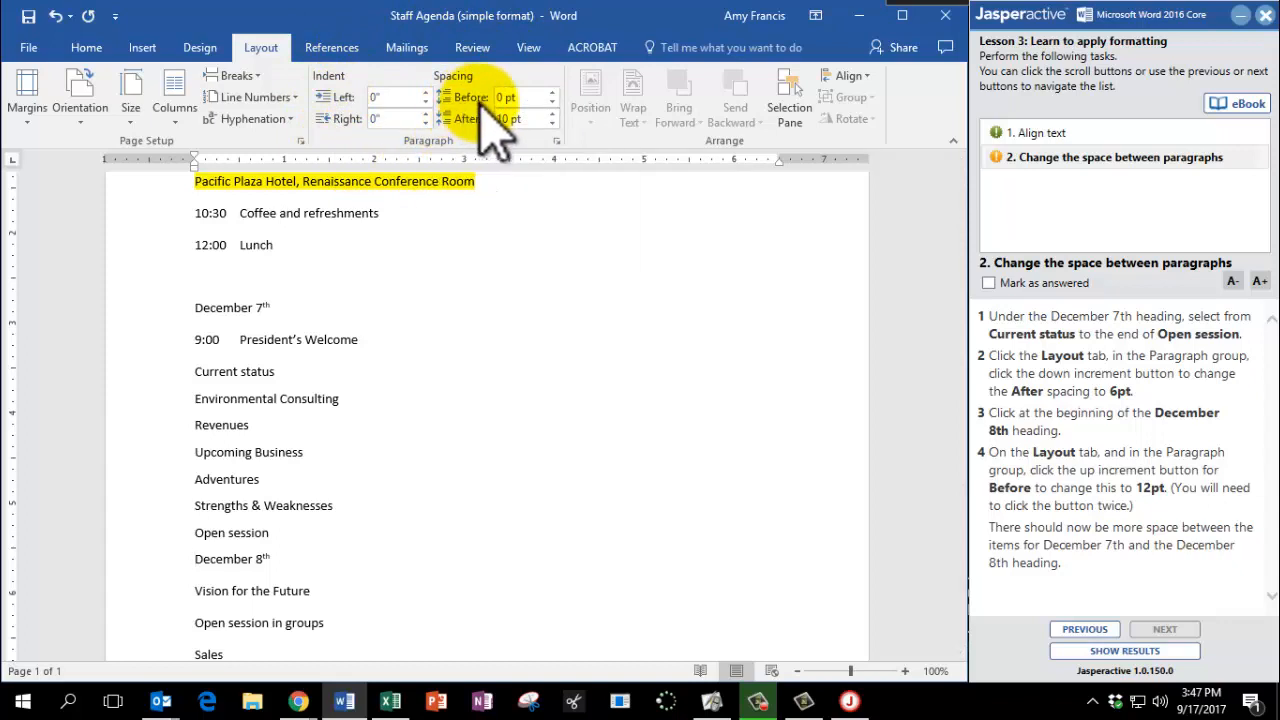
pyautogui.moveTo(518, 97)
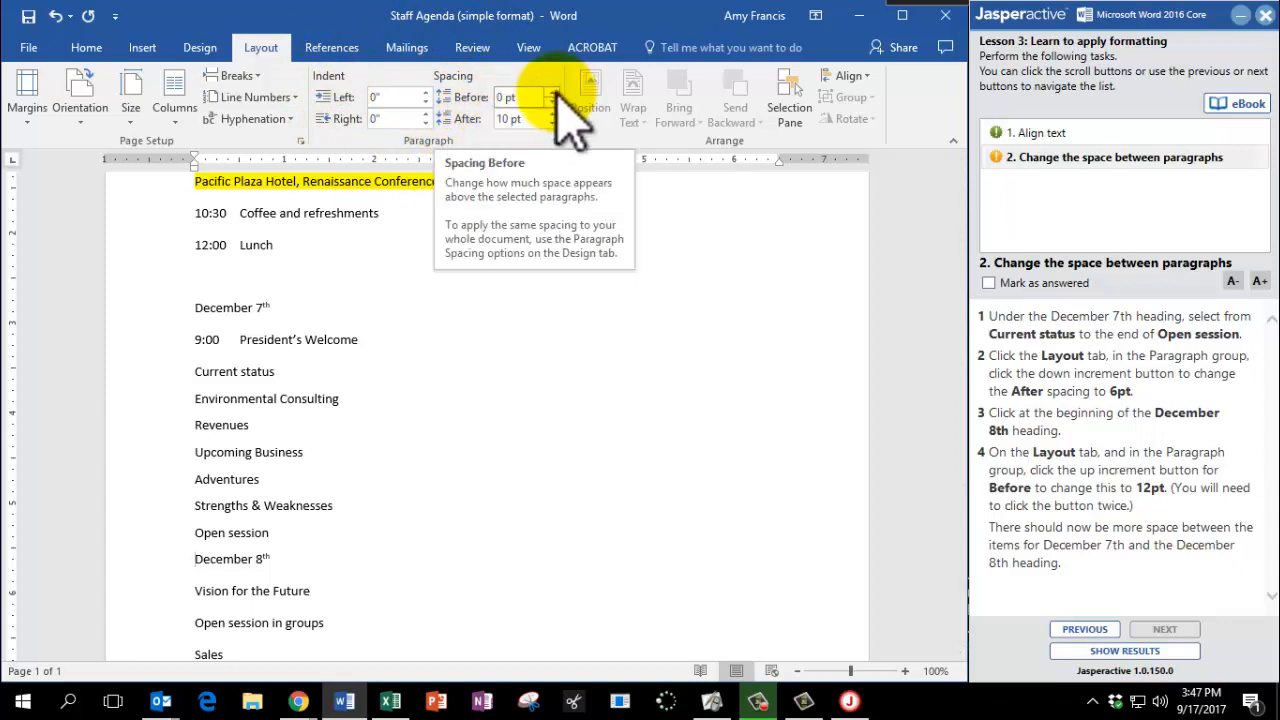
pyautogui.click(556, 92)
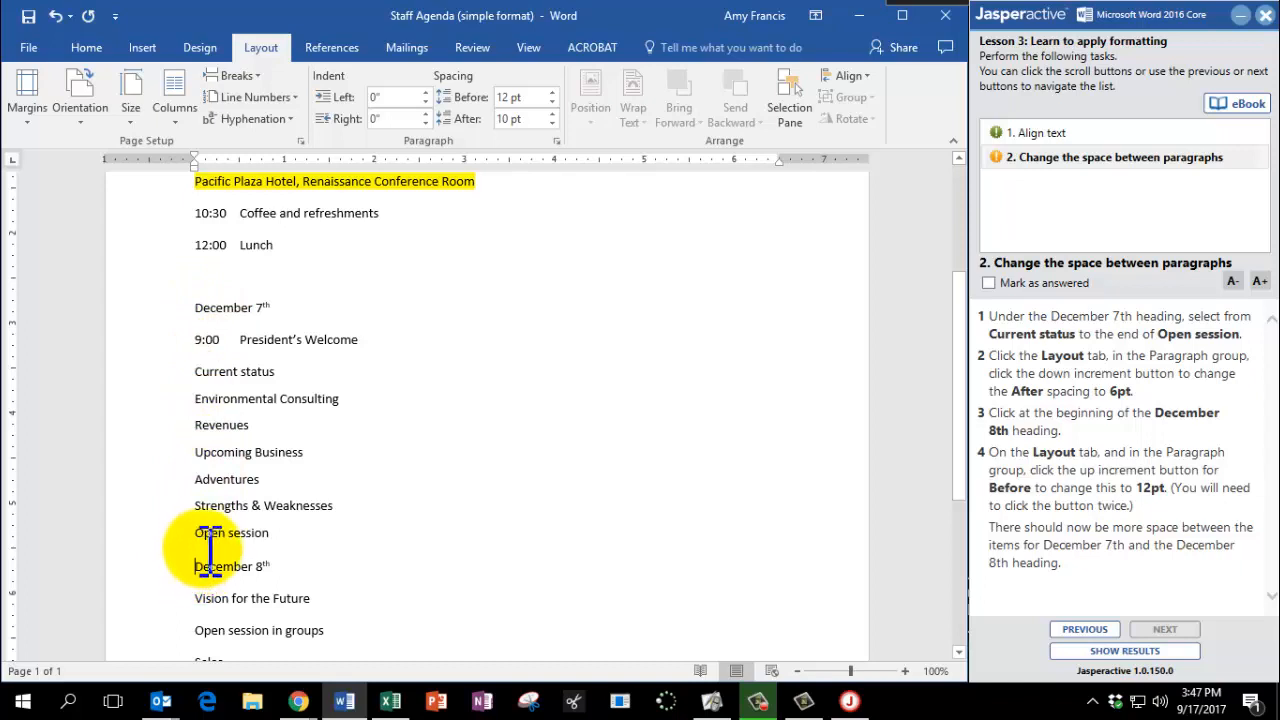
pyautogui.moveTo(820, 580)
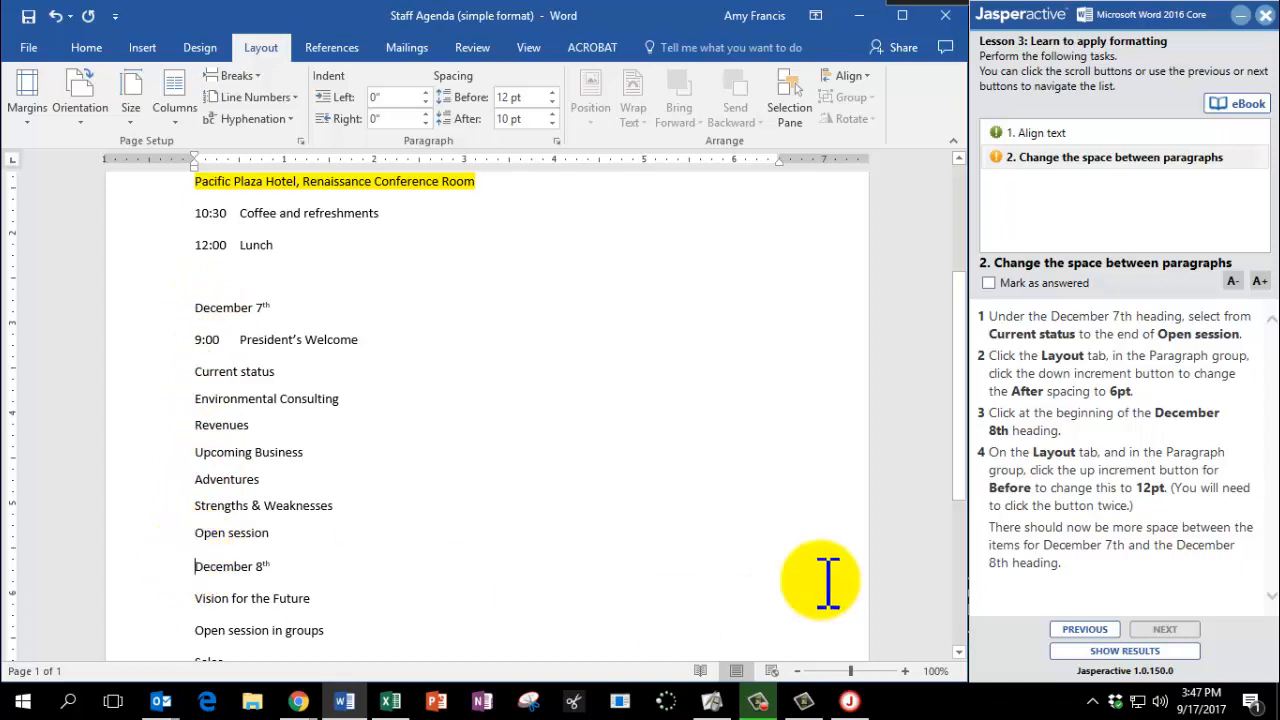
# Step: Mark the spacing task answered, send results, and view Changing the Spacing's completed items
pyautogui.click(989, 282)
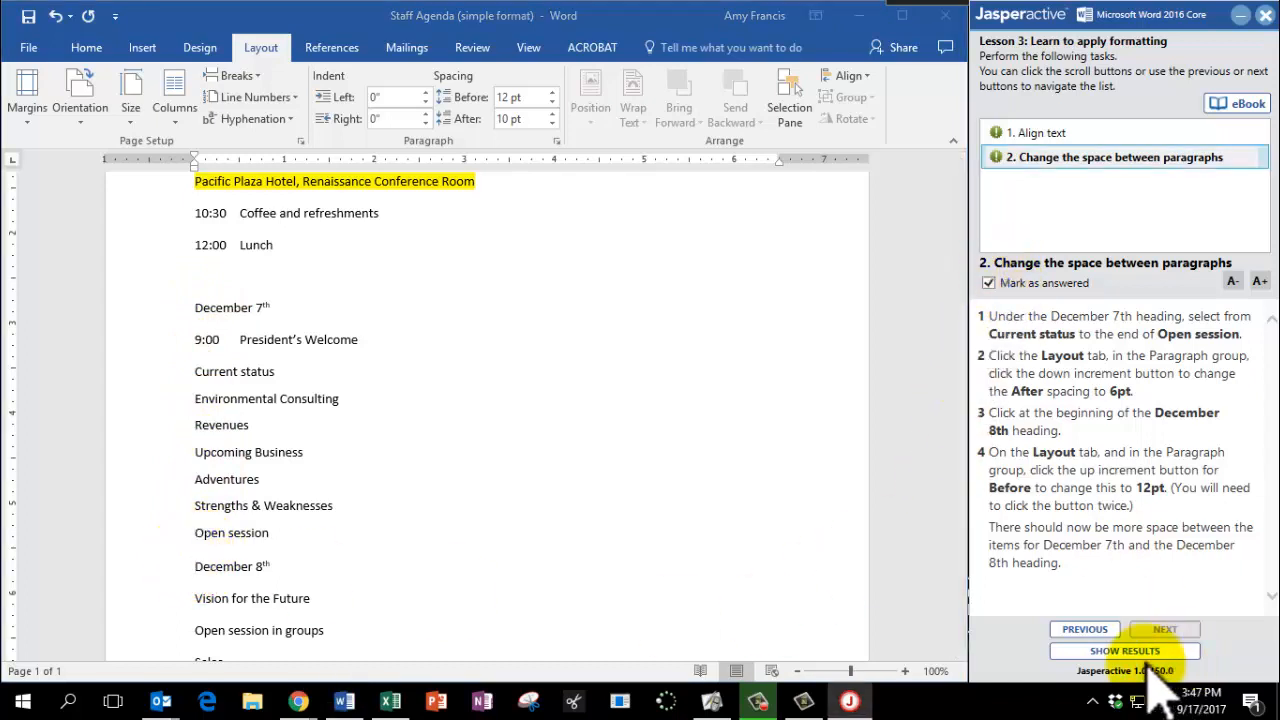
pyautogui.click(1124, 650)
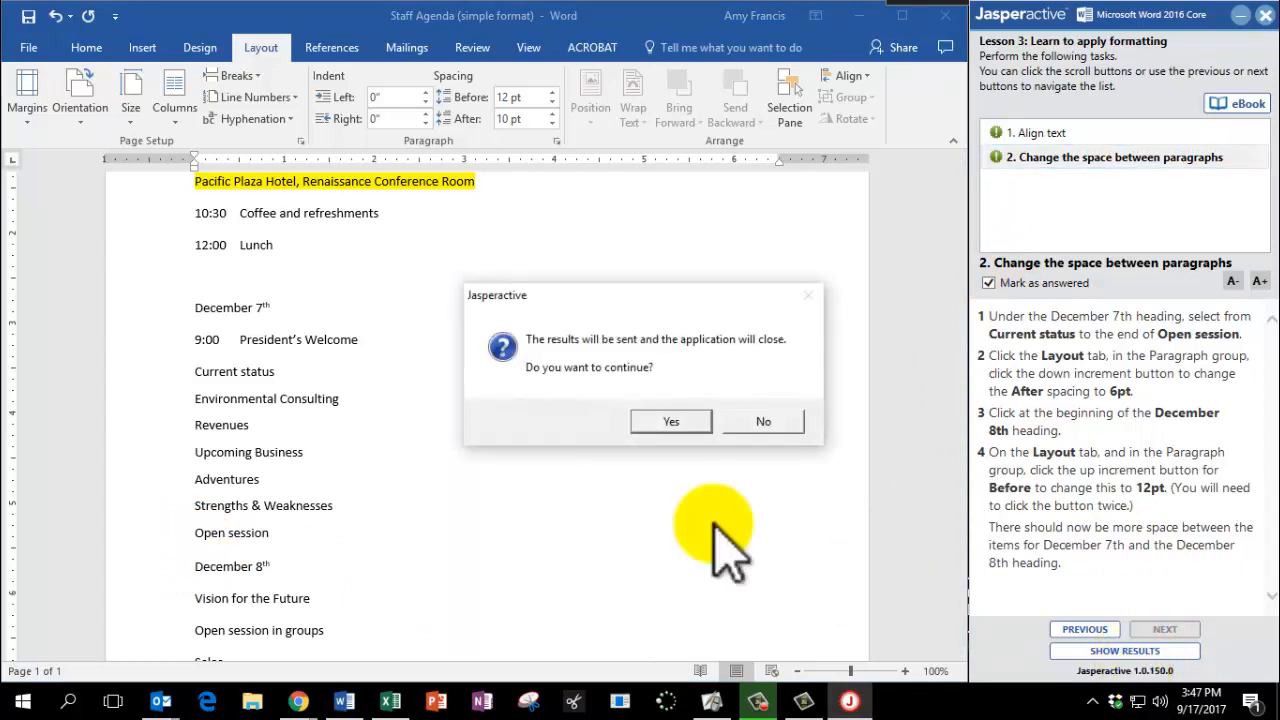
pyautogui.click(670, 421)
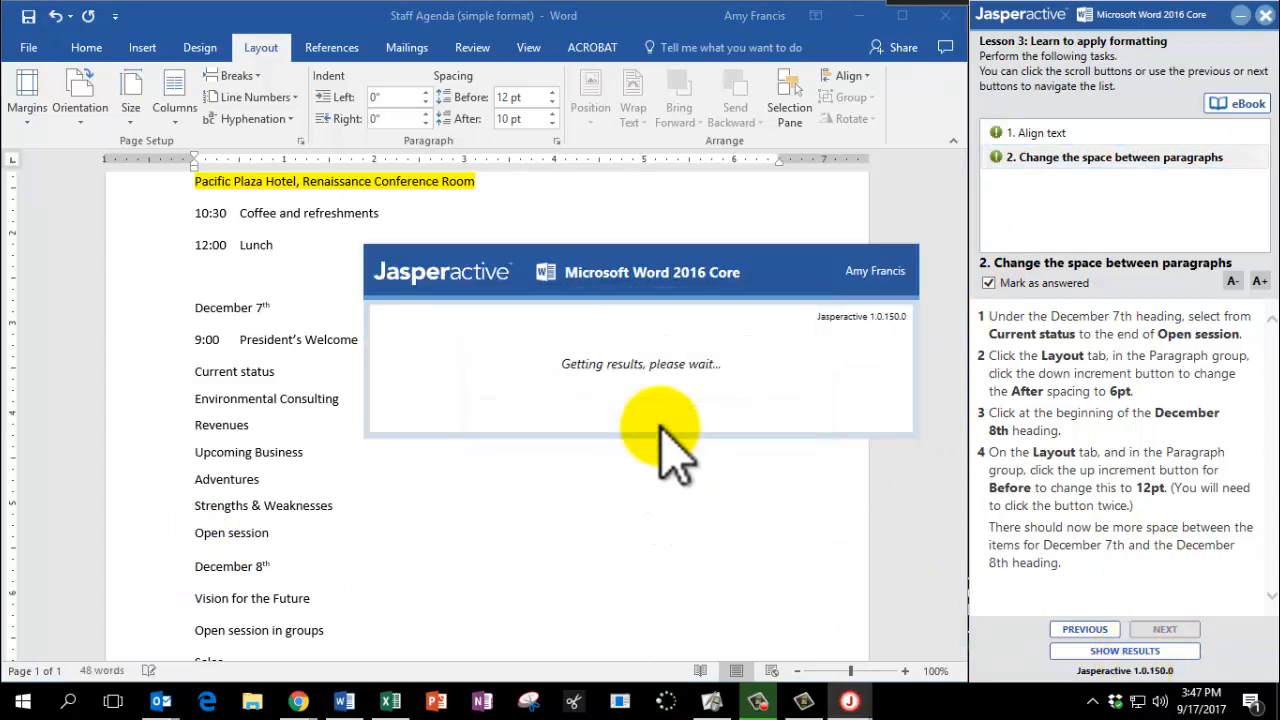
pyautogui.click(1124, 651)
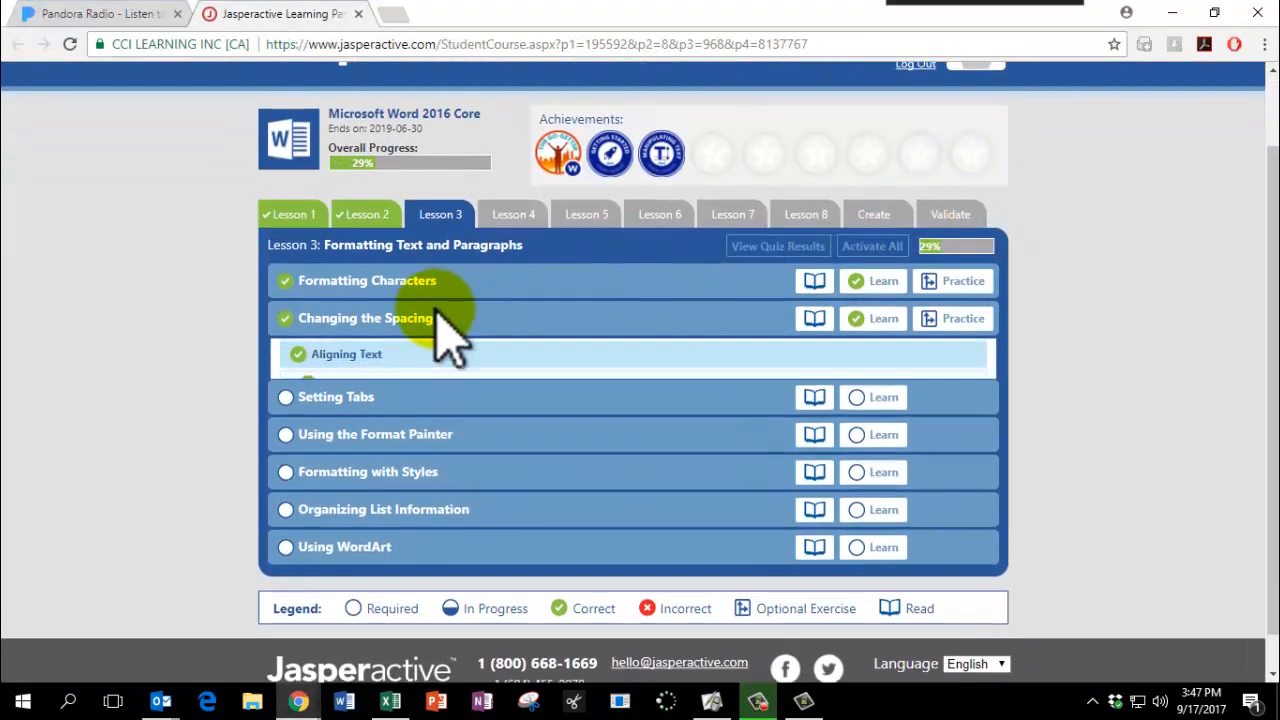
pyautogui.click(364, 318)
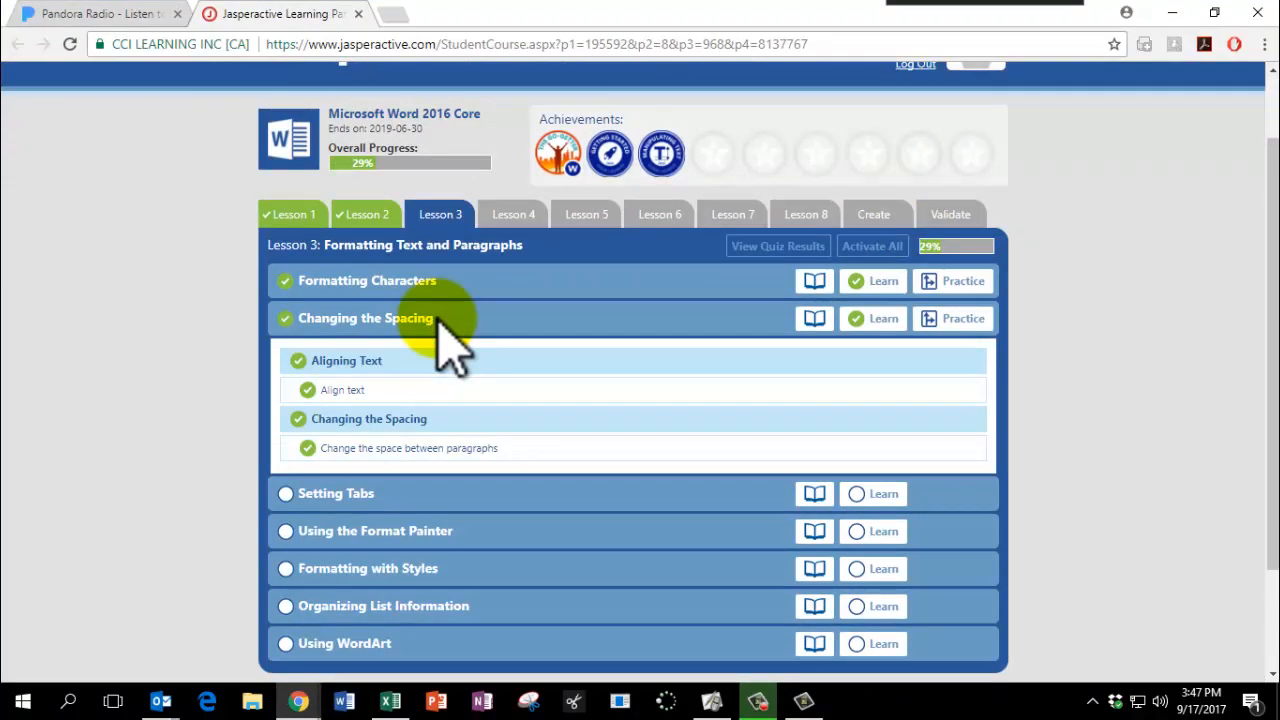